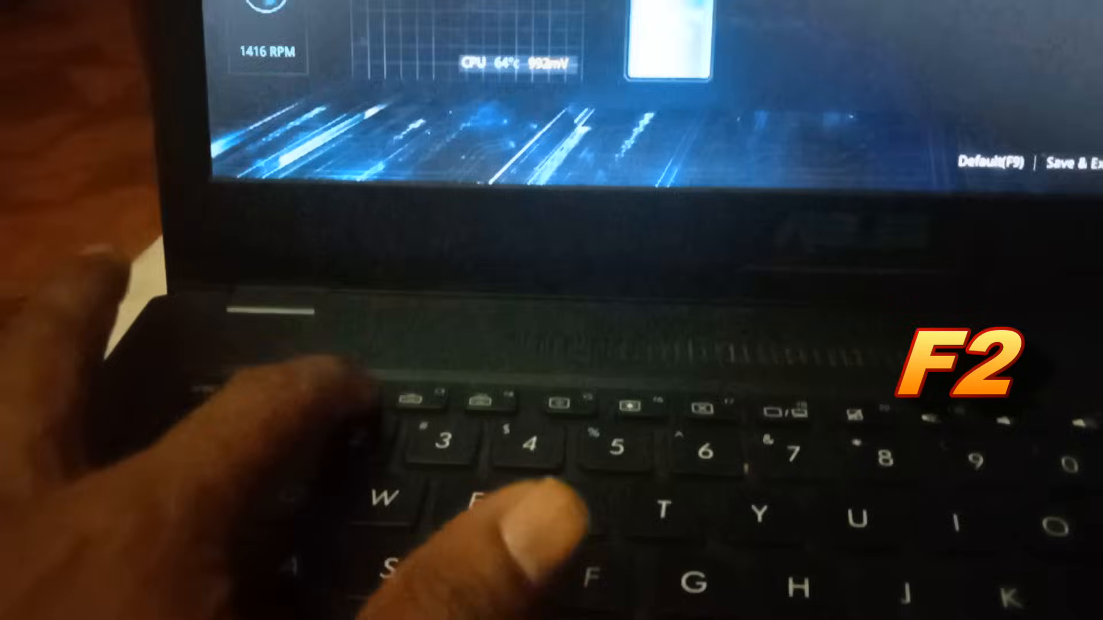
Enter the BIOS in Advanced Mode and select Secure Boot on the Security page
{"action": "key", "text": "F7"}
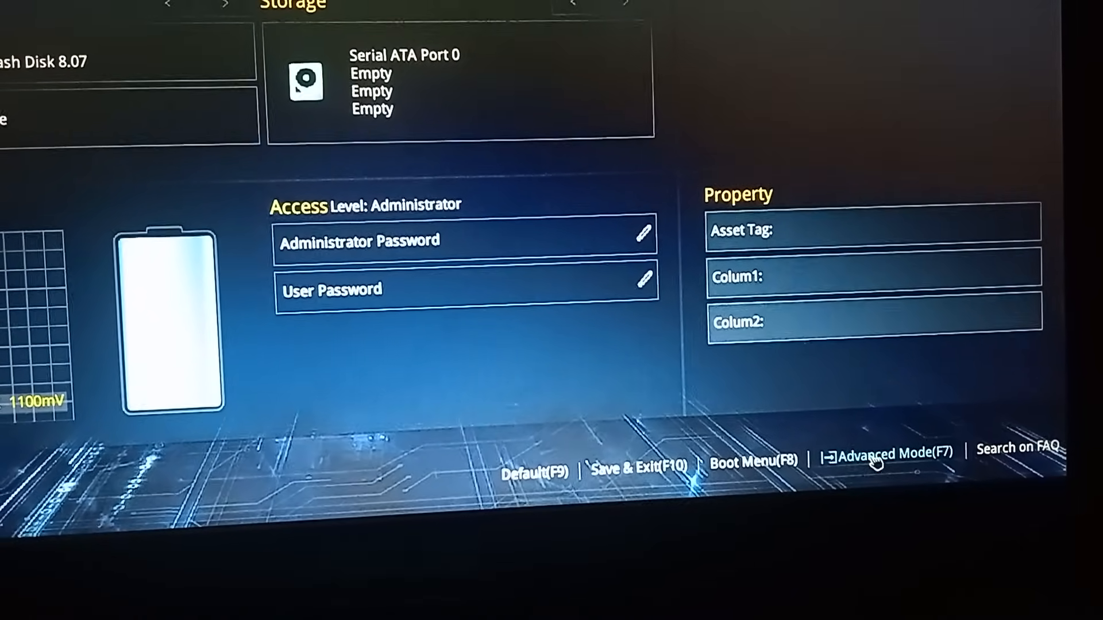
{"action": "left_click", "coordinate": [885, 453]}
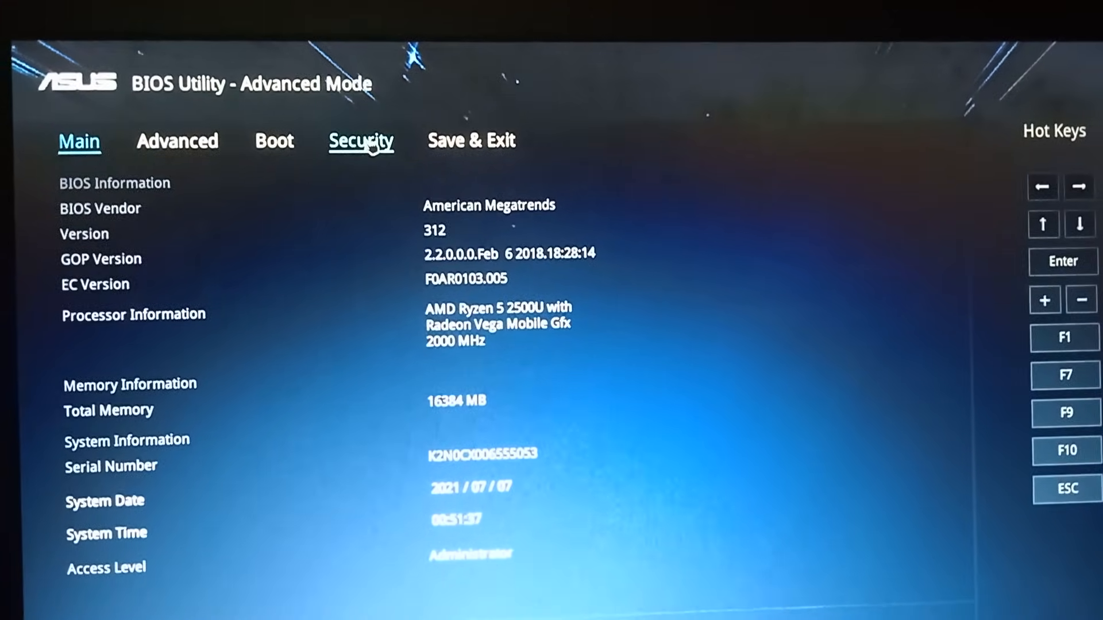
{"action": "left_click", "coordinate": [360, 141]}
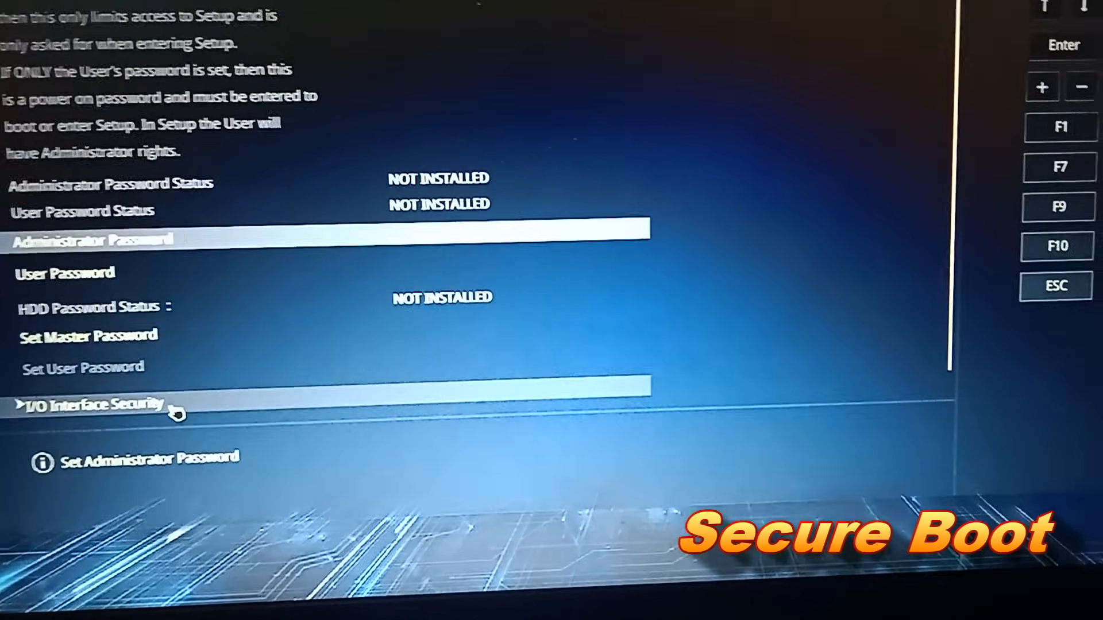
{"action": "key", "text": "Down"}
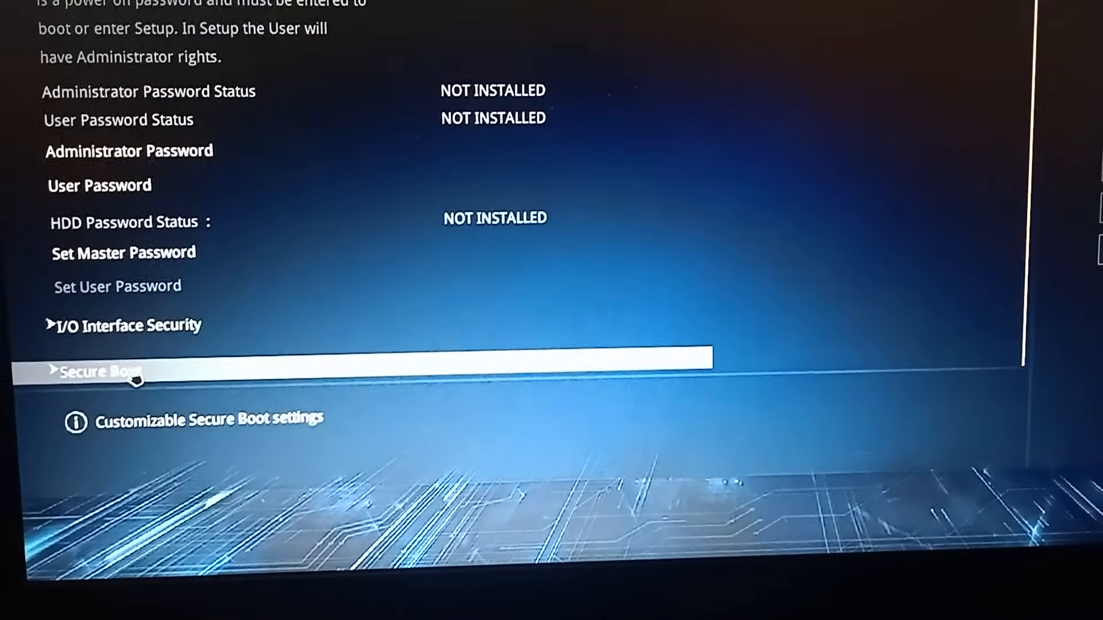
Set Secure Boot Control to Disabled in the Secure Boot submenu
{"action": "left_click", "coordinate": [106, 370]}
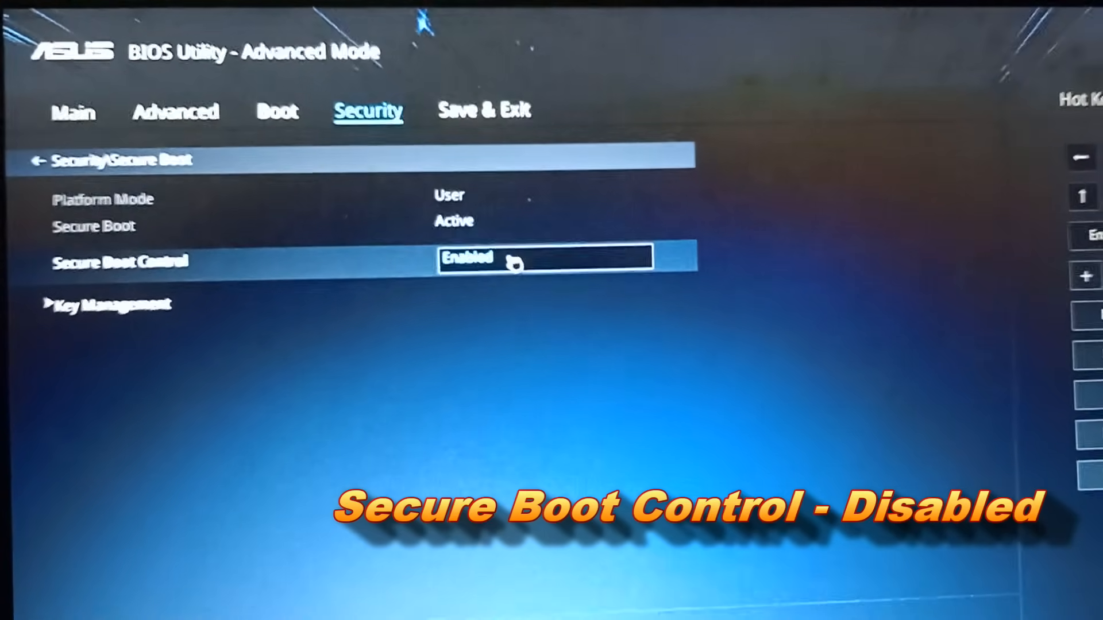
{"action": "left_click", "coordinate": [542, 258]}
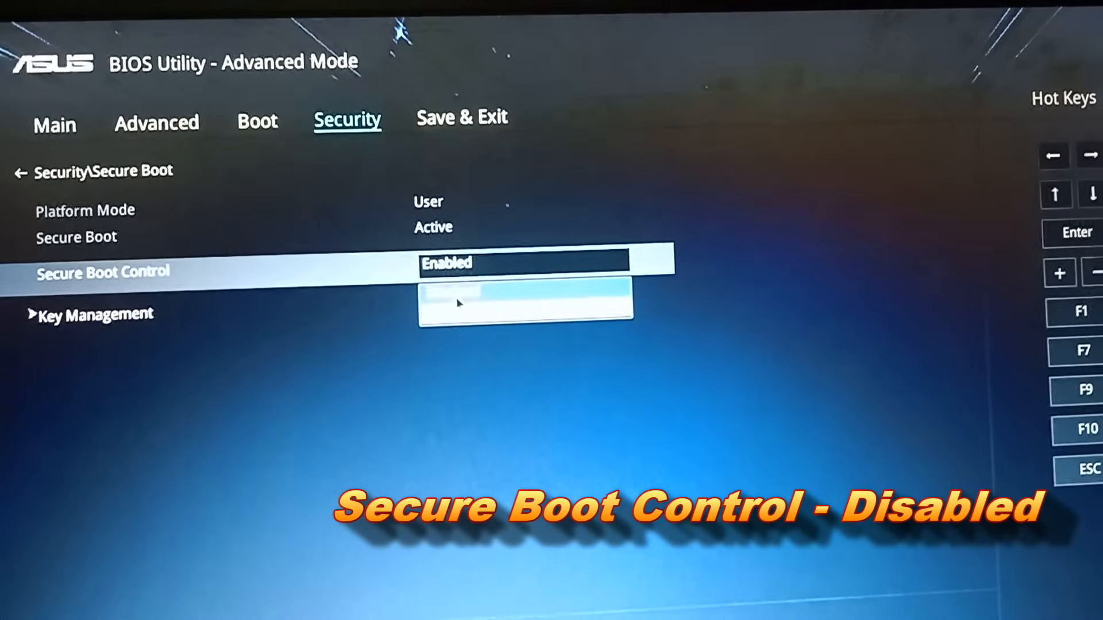
{"action": "left_click", "coordinate": [457, 302]}
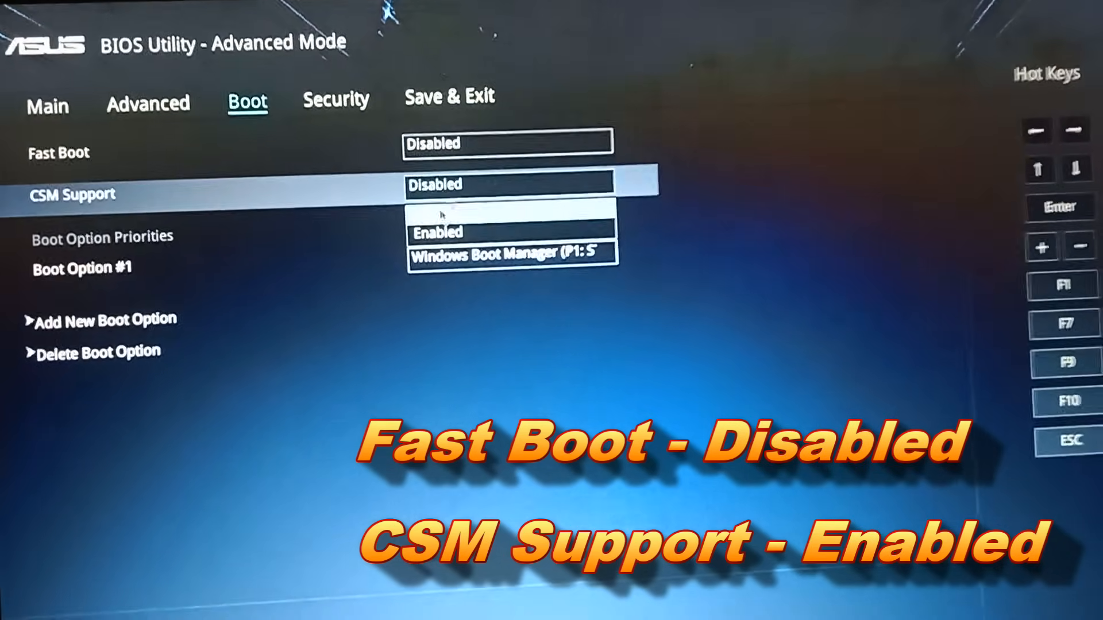
Switch CSM Support to Enabled and go to the Save & Exit page
{"action": "left_click", "coordinate": [437, 232]}
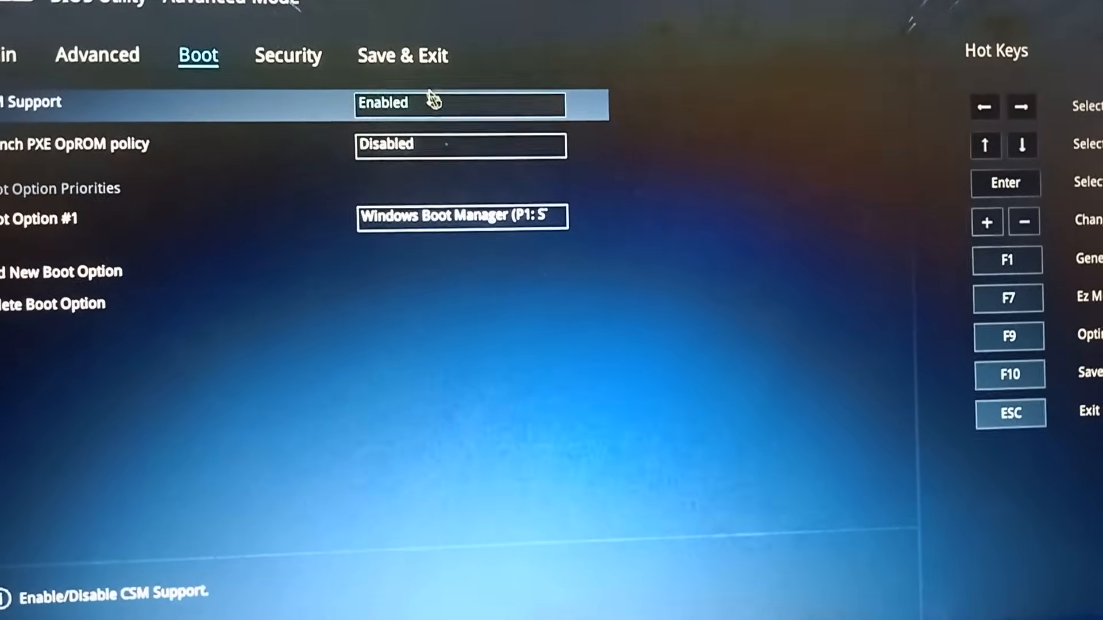
{"action": "left_click", "coordinate": [401, 56]}
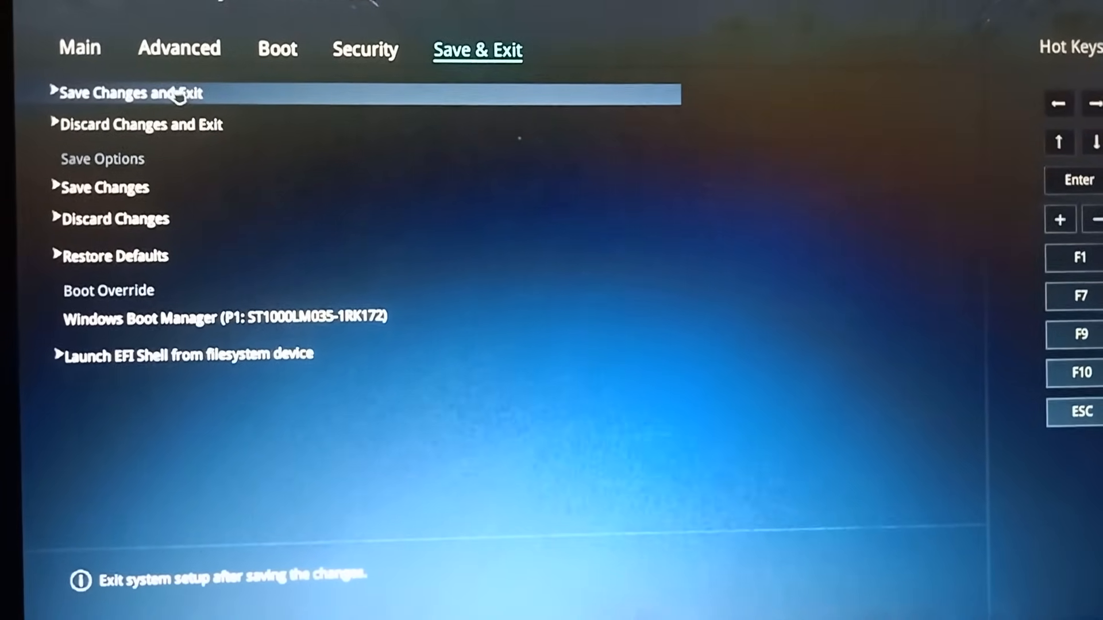
Save changes, restart, and boot from the UEFI USB drive into Windows 10 Setup
{"action": "left_click", "coordinate": [131, 92]}
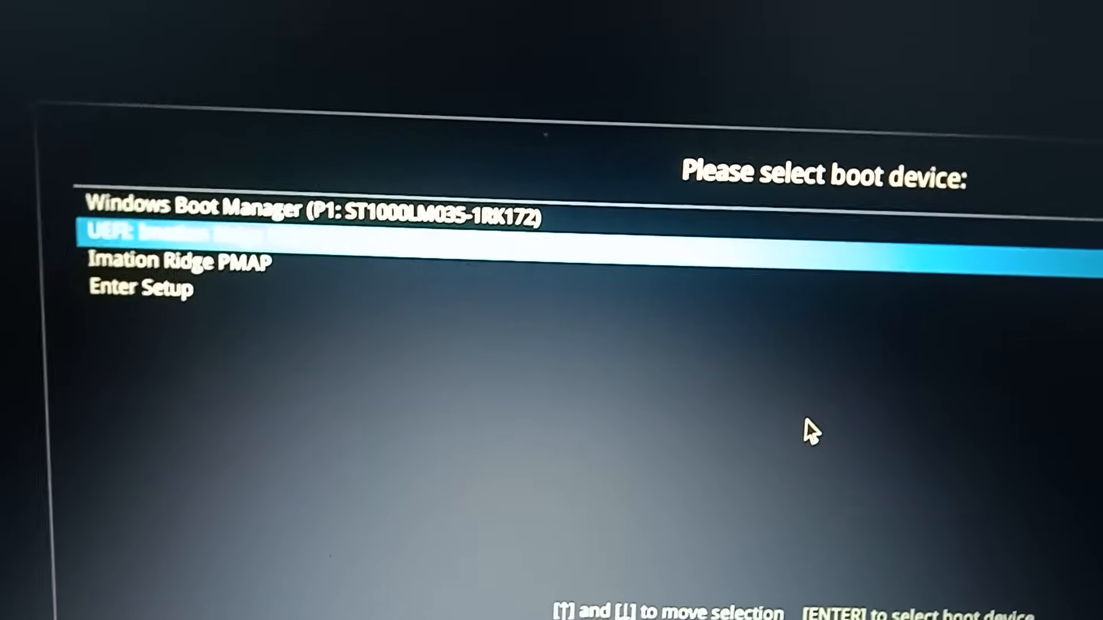
{"action": "key", "text": "enter"}
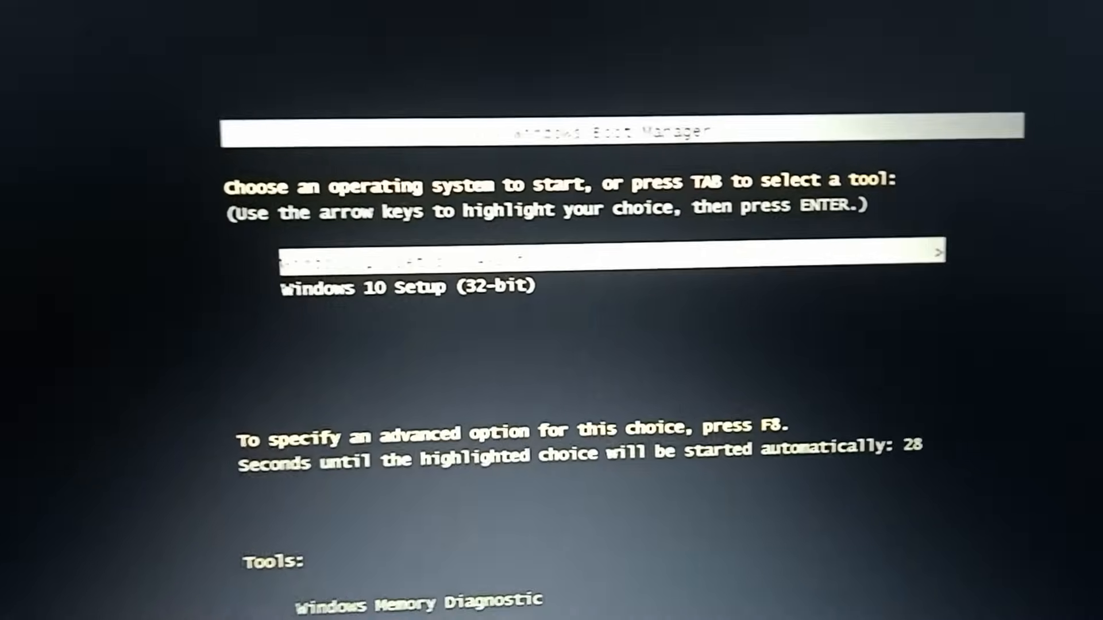